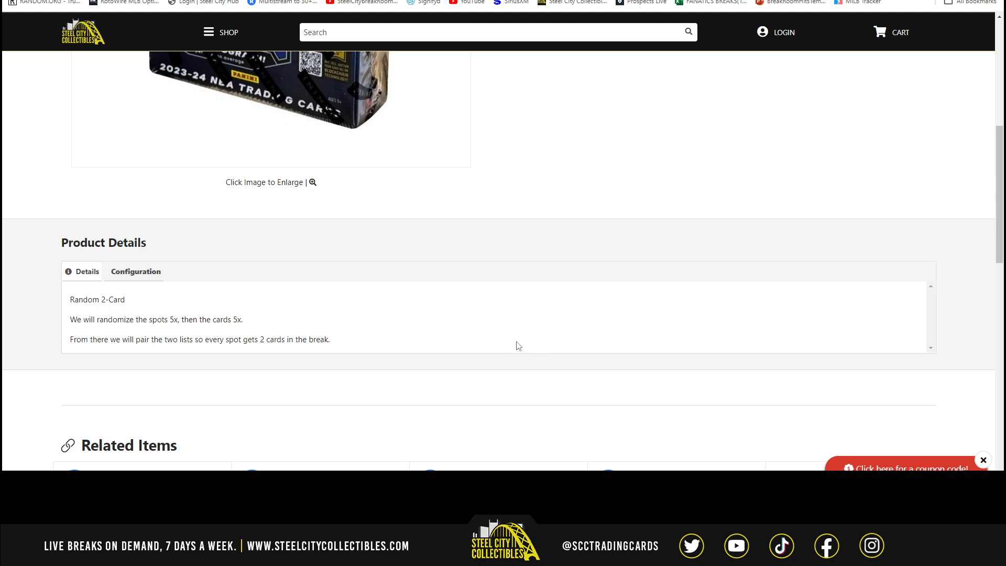
mouse_move(450, 329)
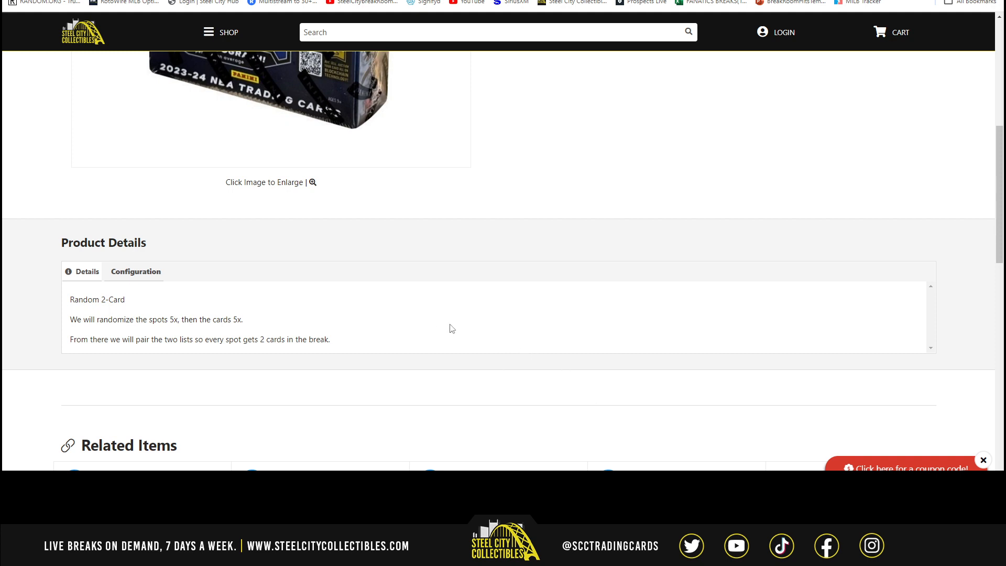
mouse_move(320, 350)
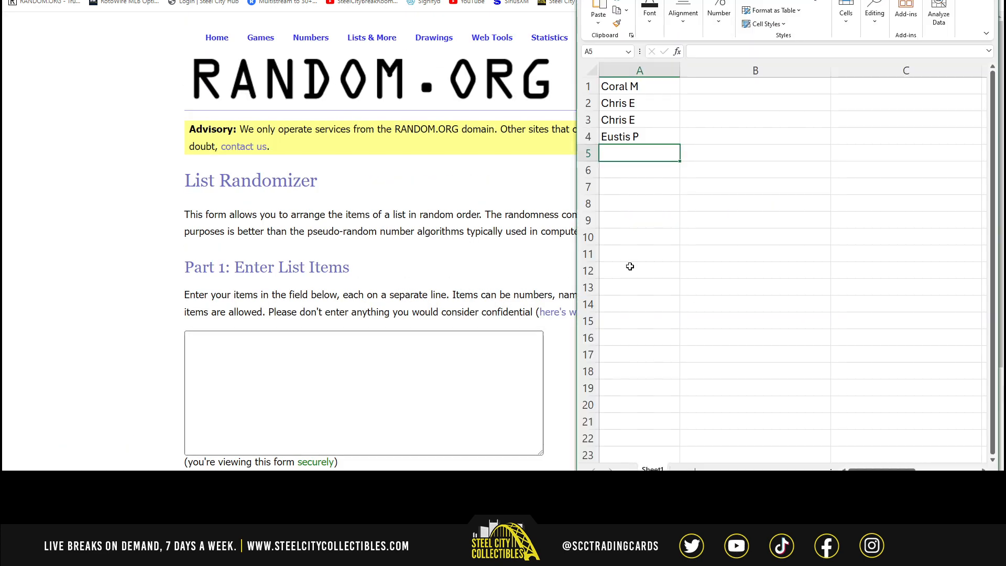
- Paste the four names into RANDOM.ORG's List Randomizer and shuffle them several times
right_click(619, 86)
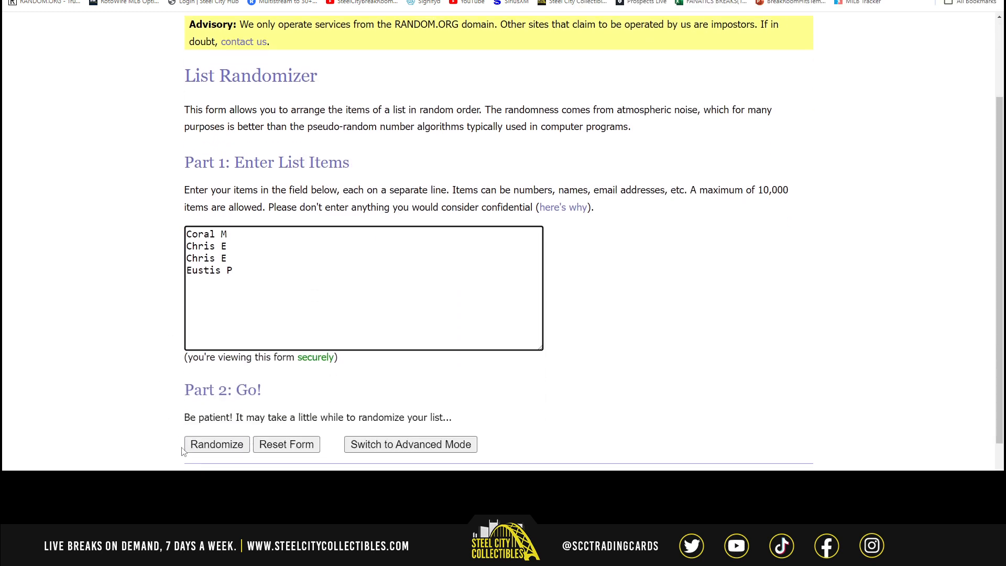
left_click(216, 443)
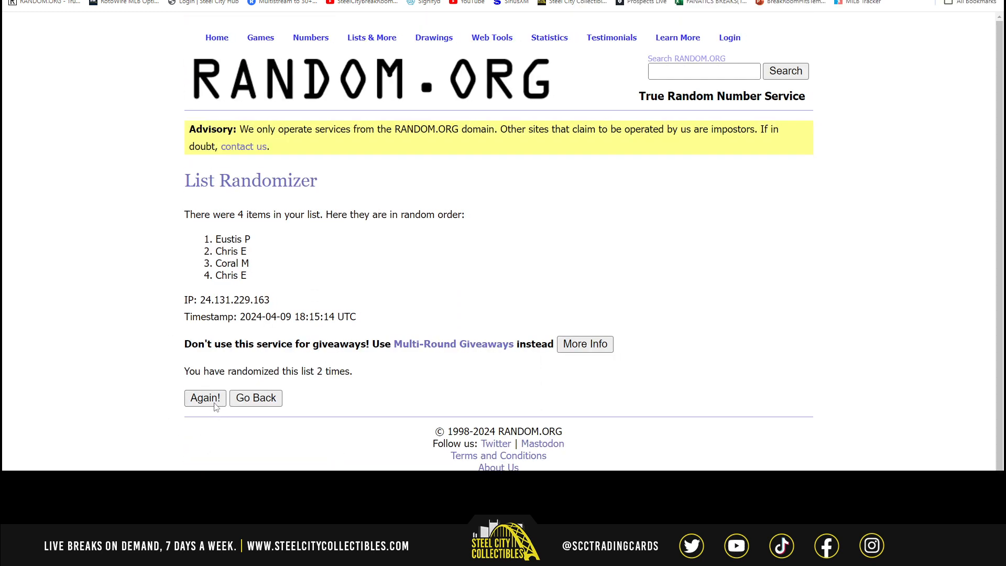
left_click(204, 397)
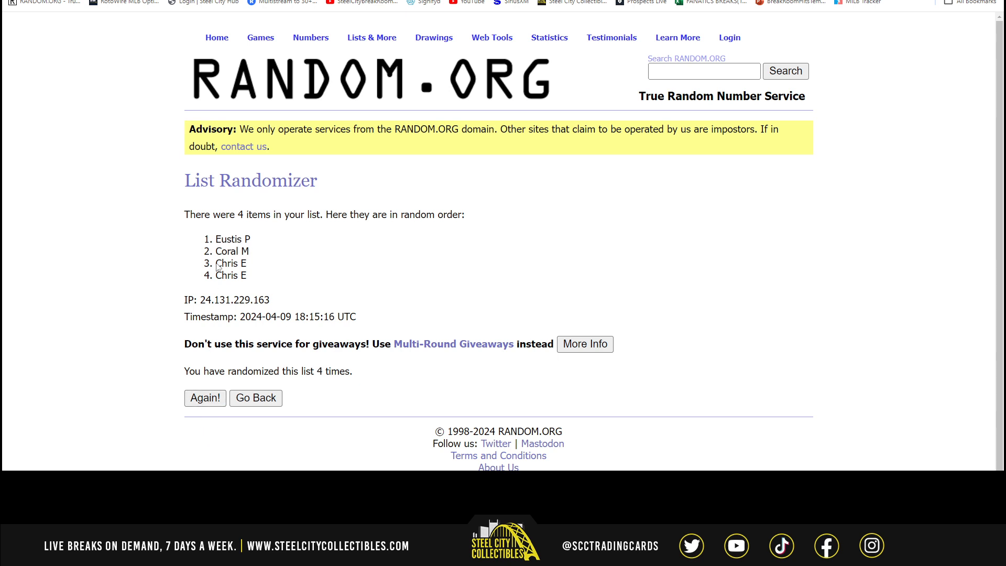
right_click(231, 263)
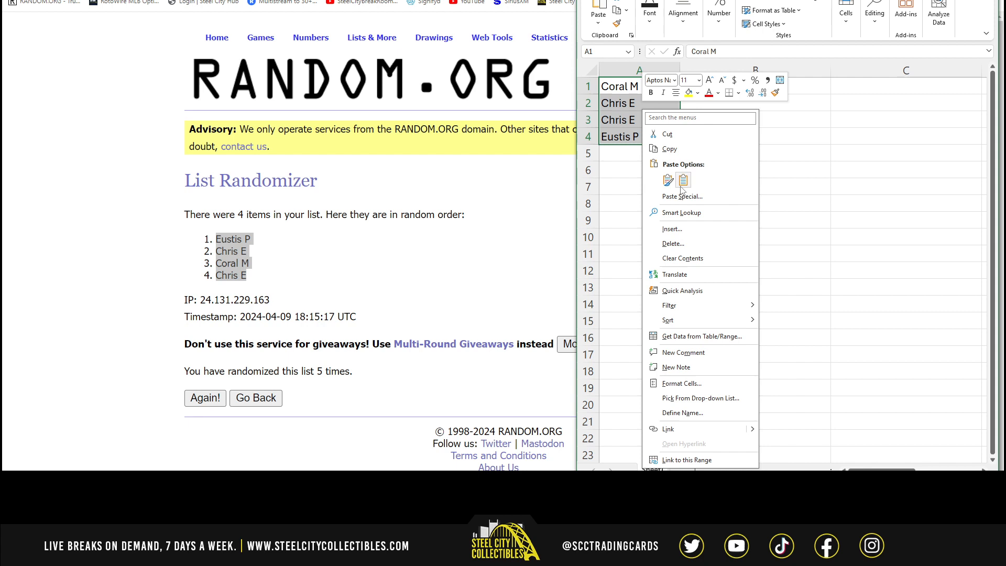
left_click(683, 196)
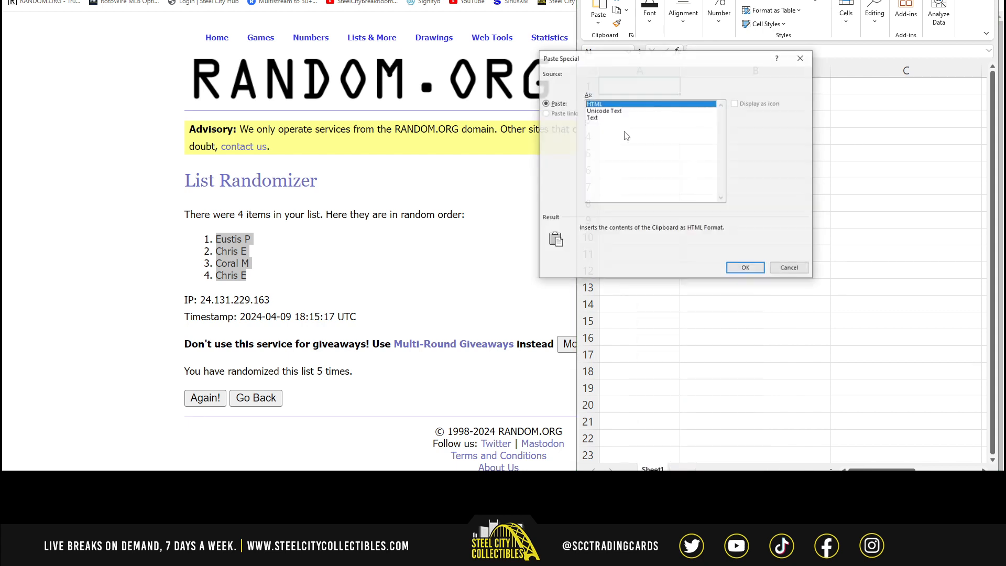
left_click(744, 267)
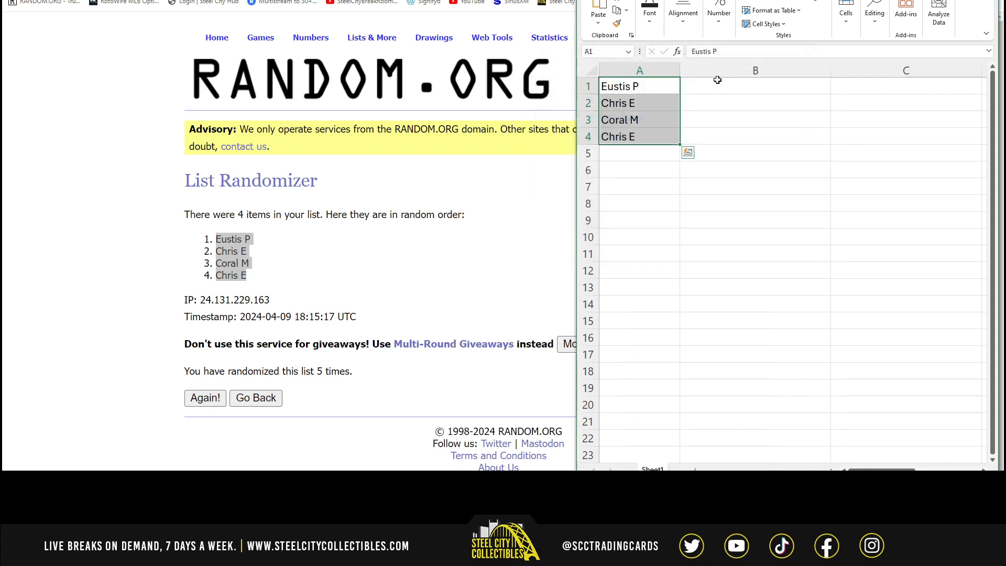
left_click(755, 85)
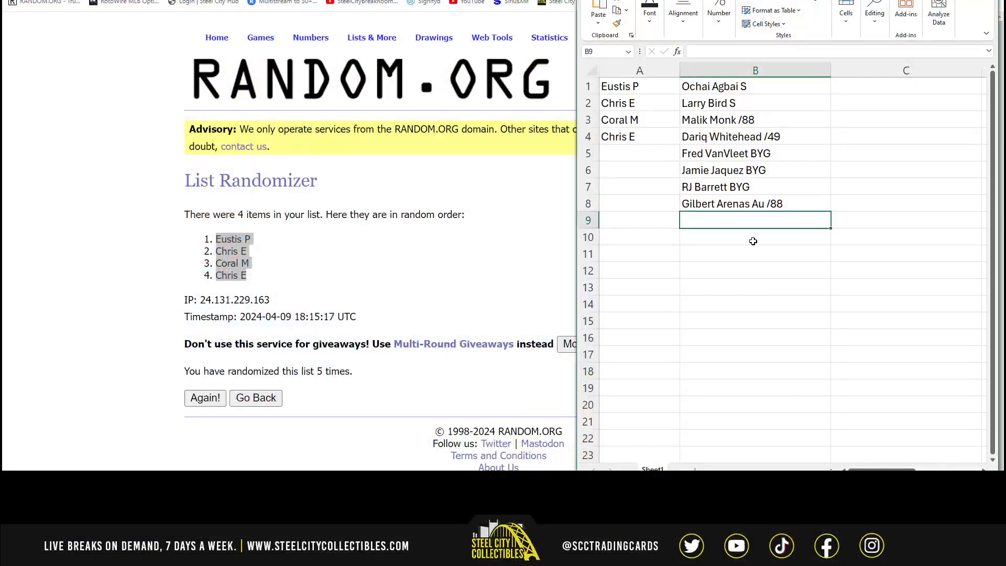
- Paste the eight hit cards into the List Randomizer and reshuffle until led by Fred VanVleet BYG
right_click(714, 86)
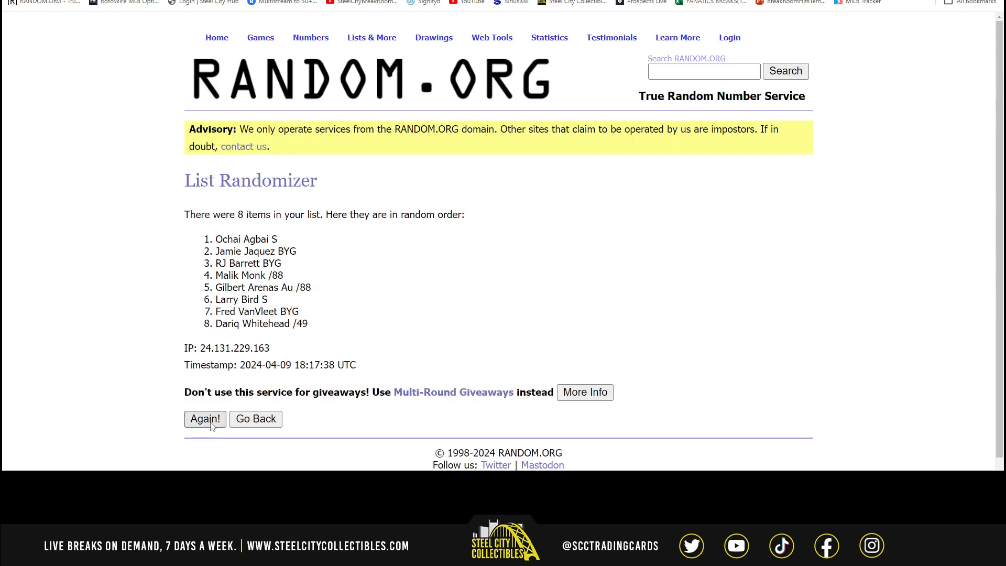
left_click(205, 420)
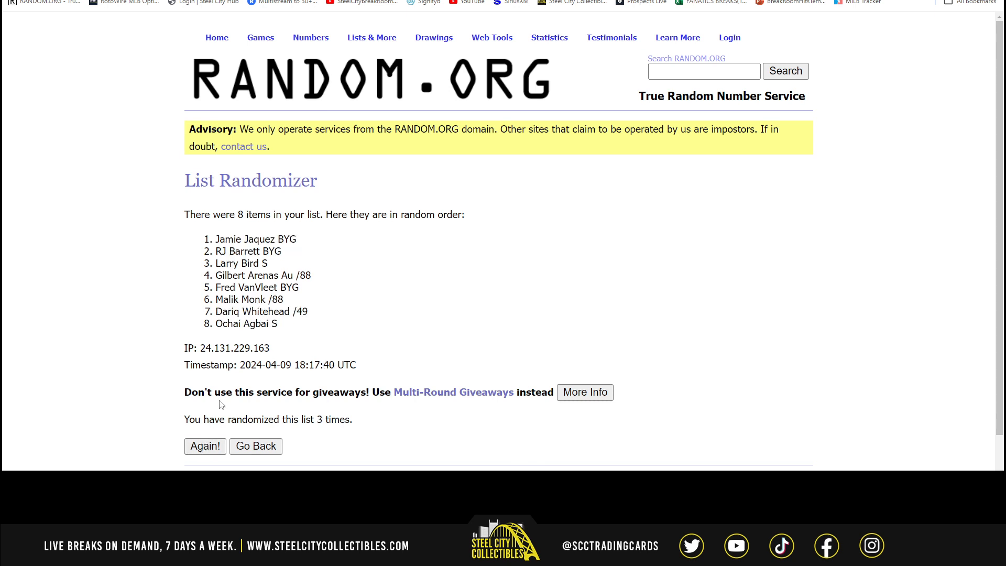
left_click(205, 446)
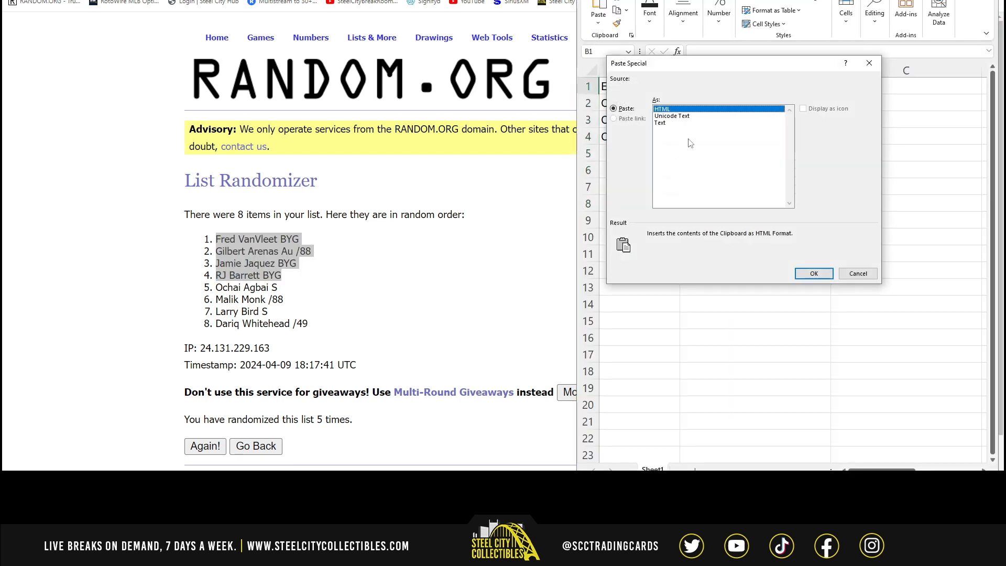
- Paste the shuffled cards into columns B and C, two per name, Fred VanVleet BYG through Dariq Whitehead /49
left_click(813, 273)
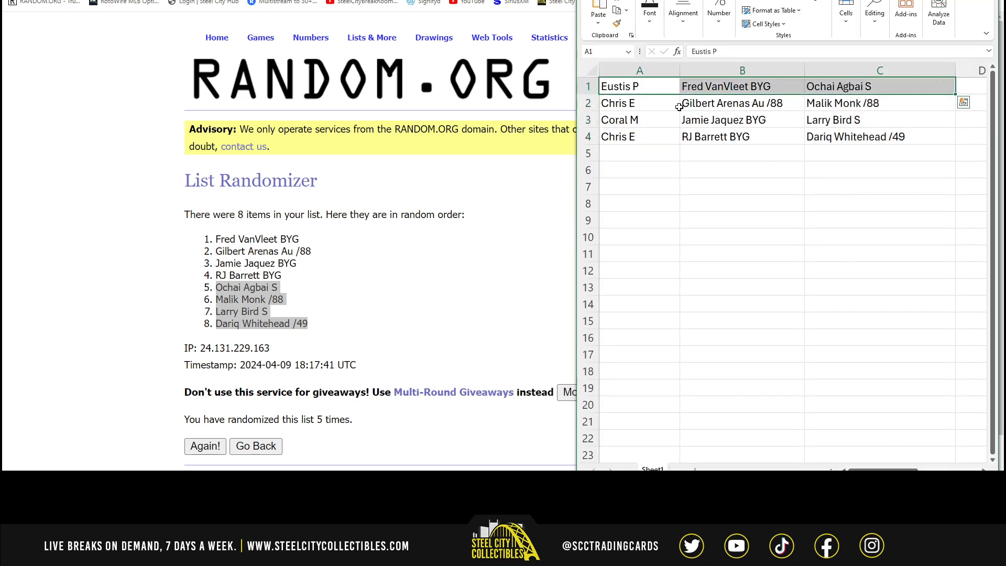
left_click(617, 102)
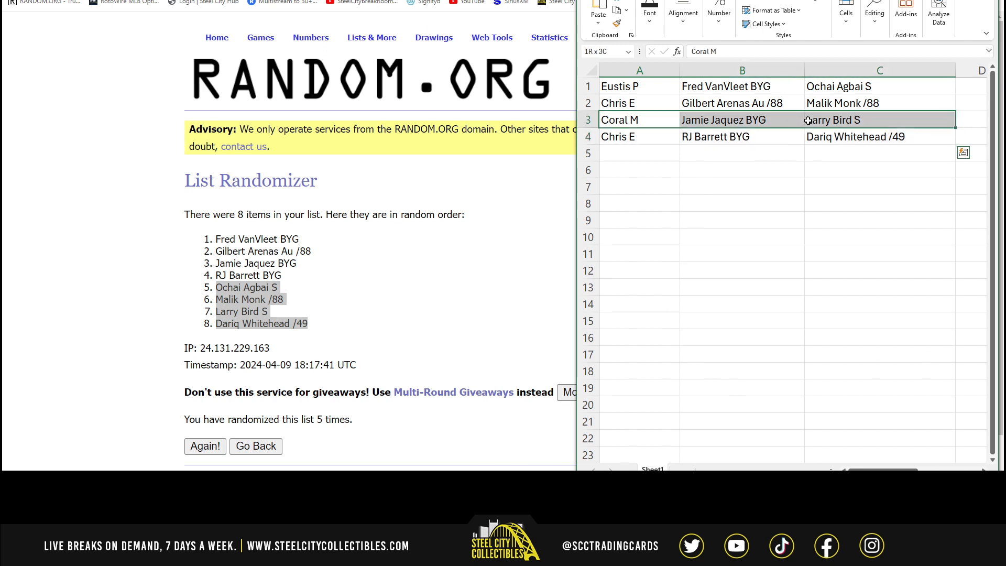
left_click(619, 119)
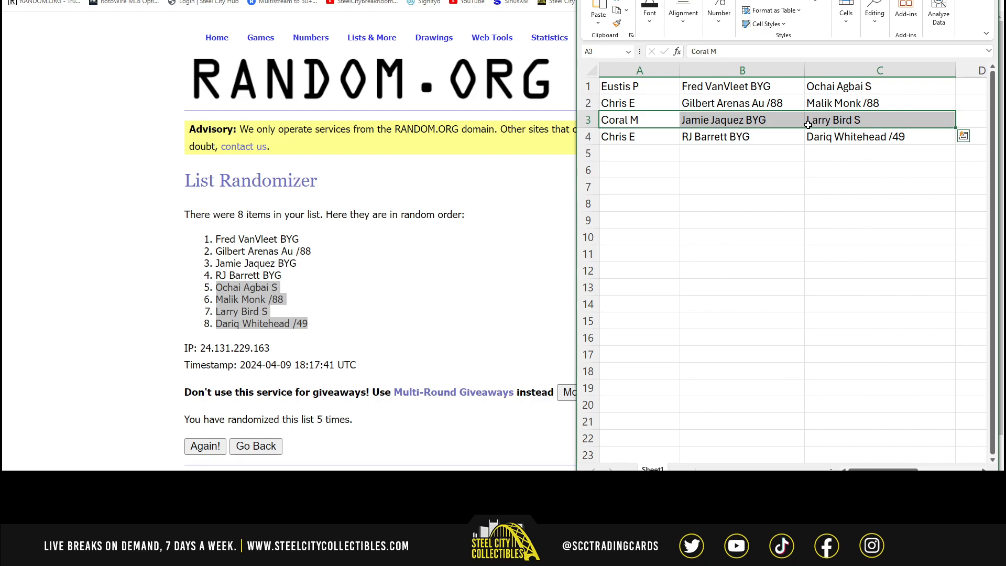